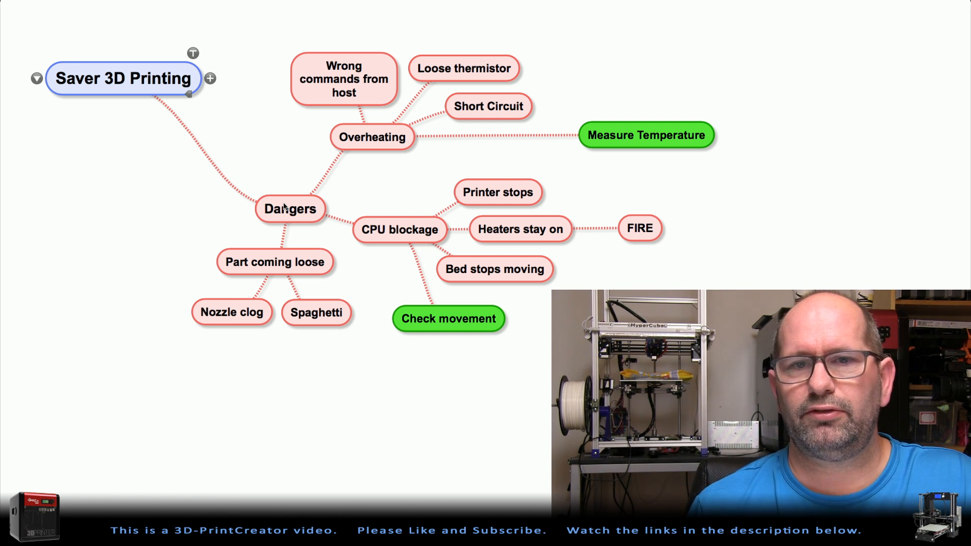
{"action": "mouse_move", "coordinate": [309, 255]}
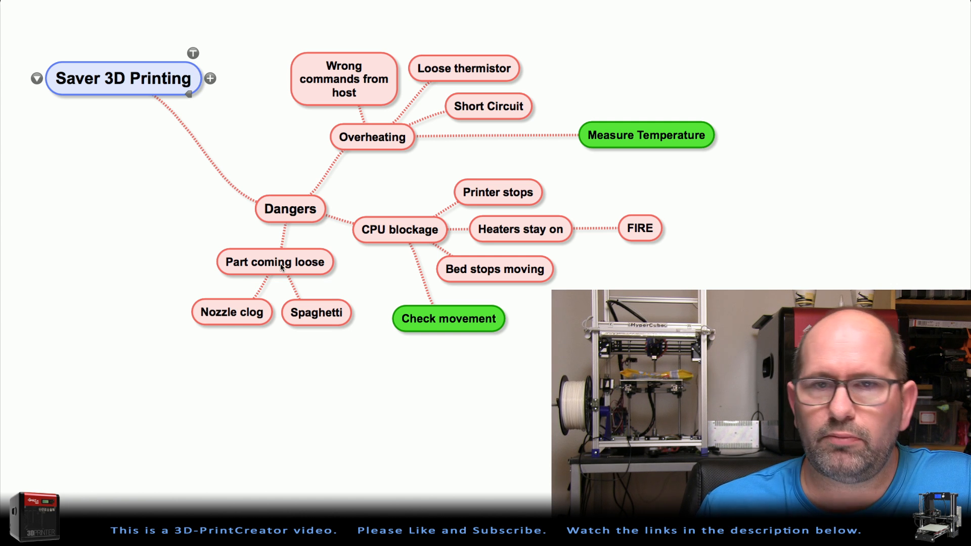
{"action": "mouse_move", "coordinate": [323, 318]}
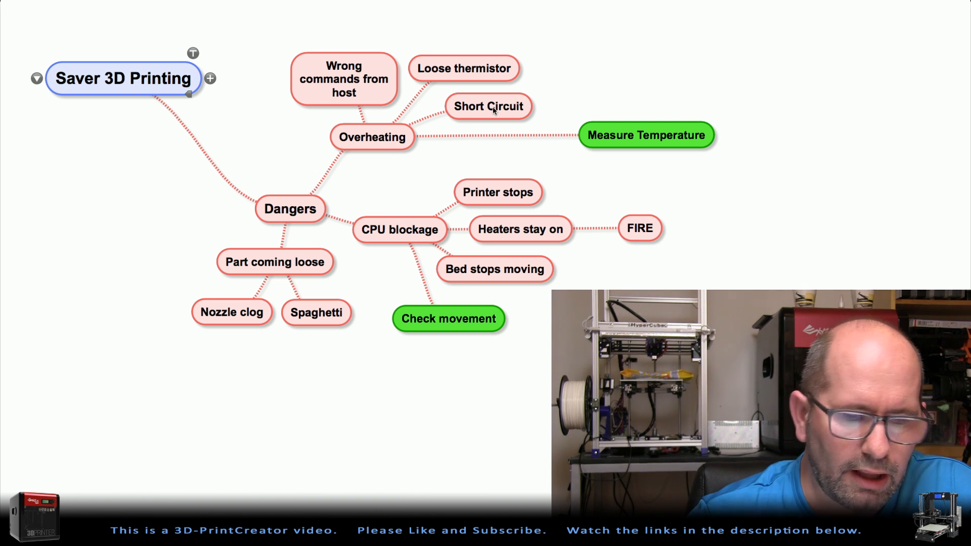
{"action": "mouse_move", "coordinate": [500, 163]}
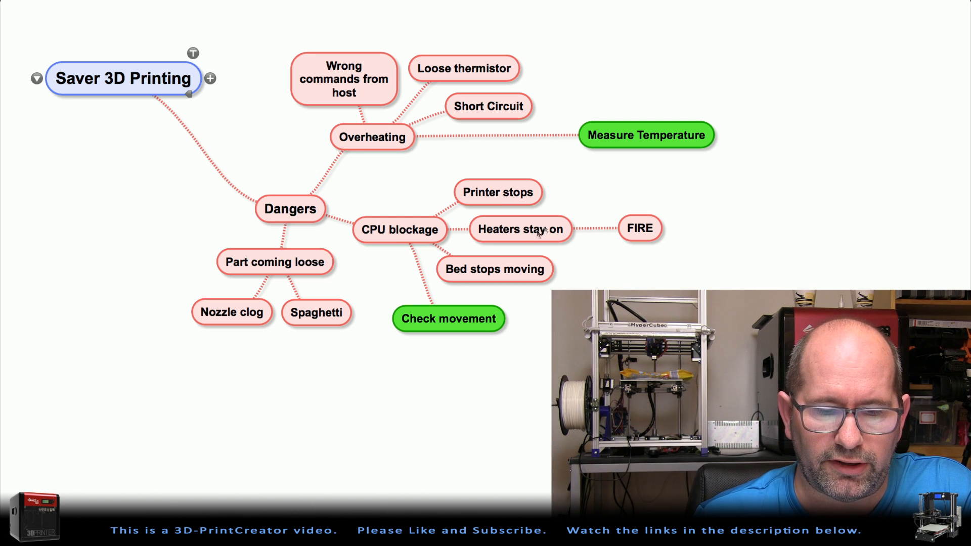
{"action": "mouse_move", "coordinate": [508, 277]}
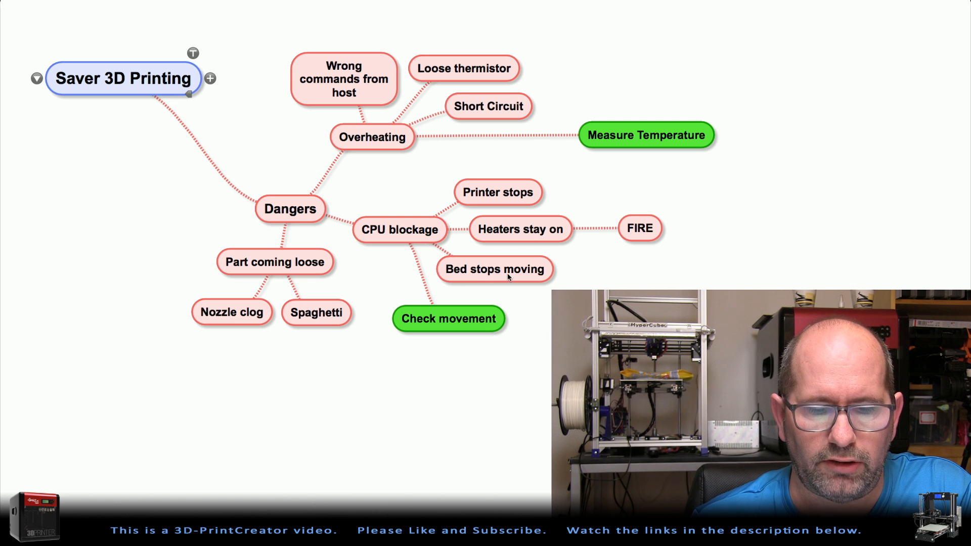